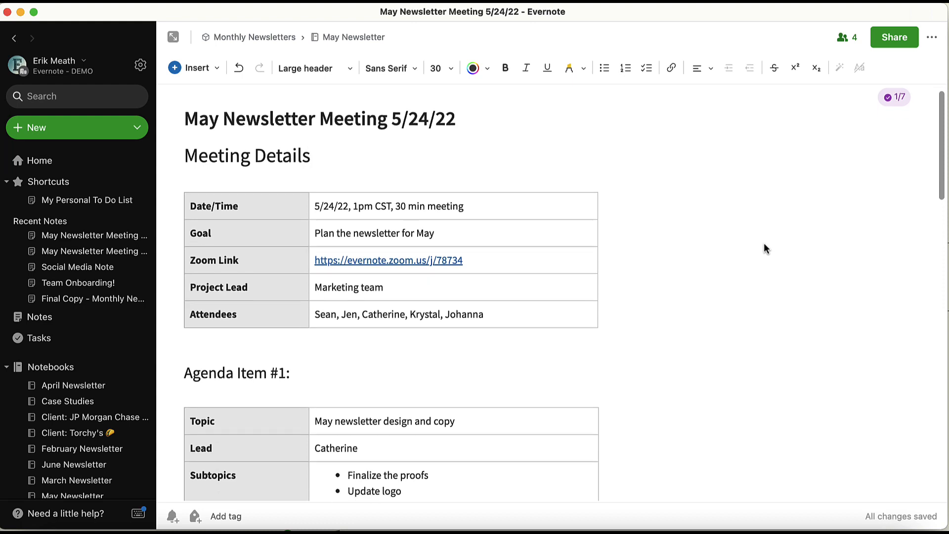
Step: Assign the 'Build frames for June newsletter' task to Catherine and return to the meeting note
scroll("down", 3)
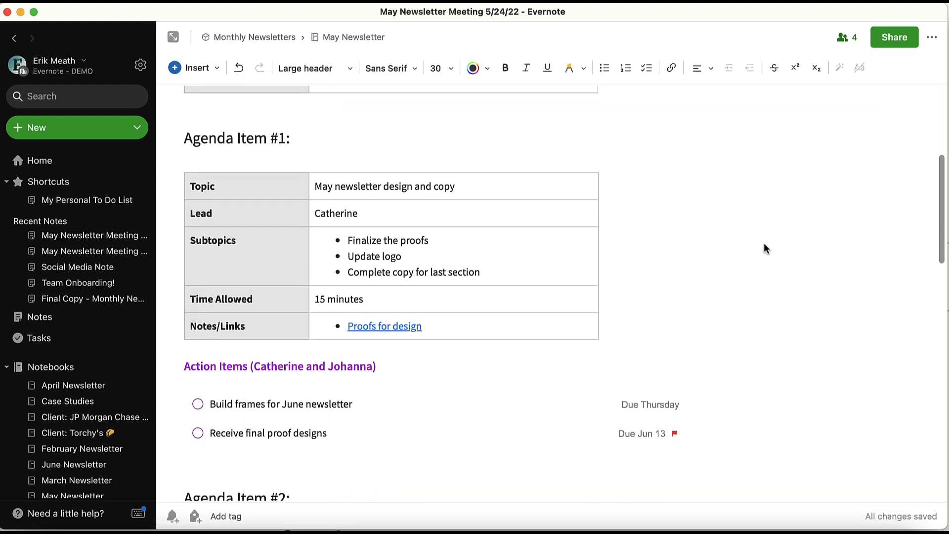
scroll("down", 3)
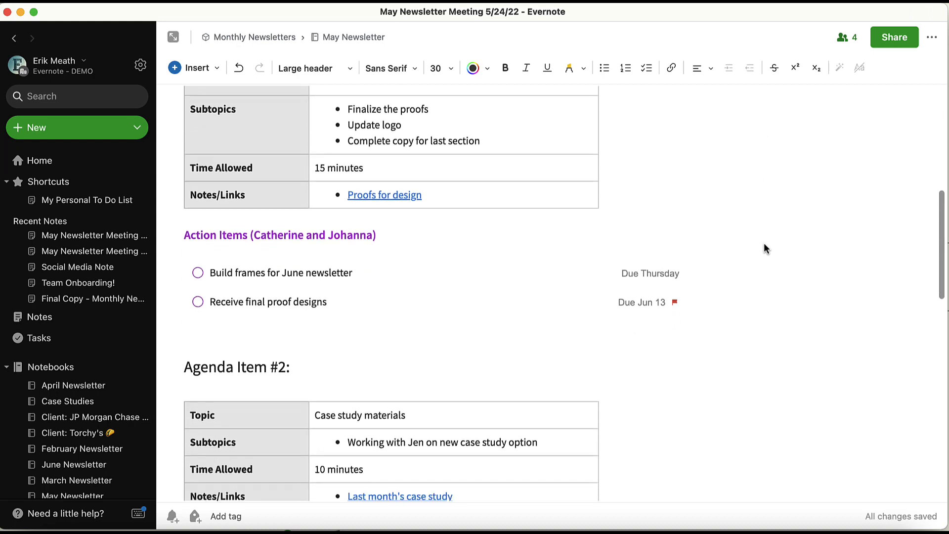
scroll("down", 3)
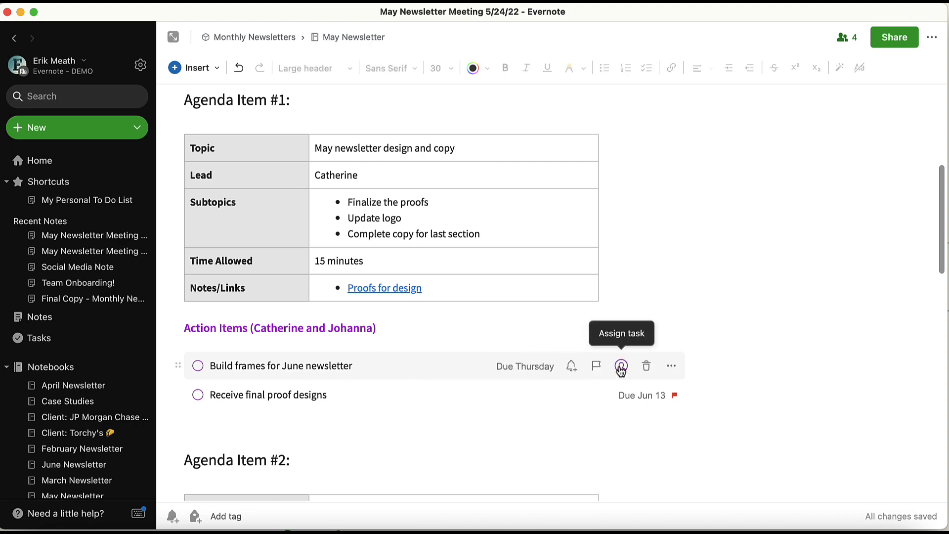
left_click(621, 365)
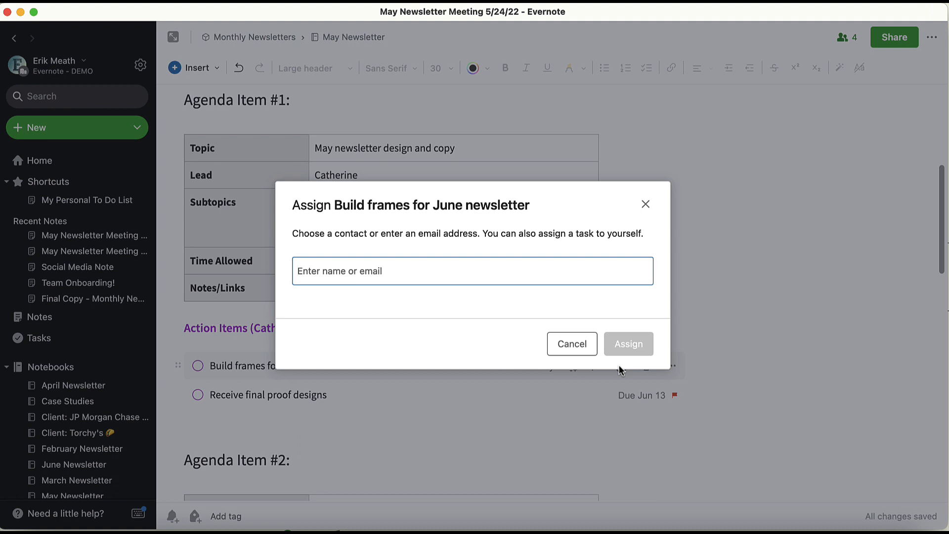
type("catherine")
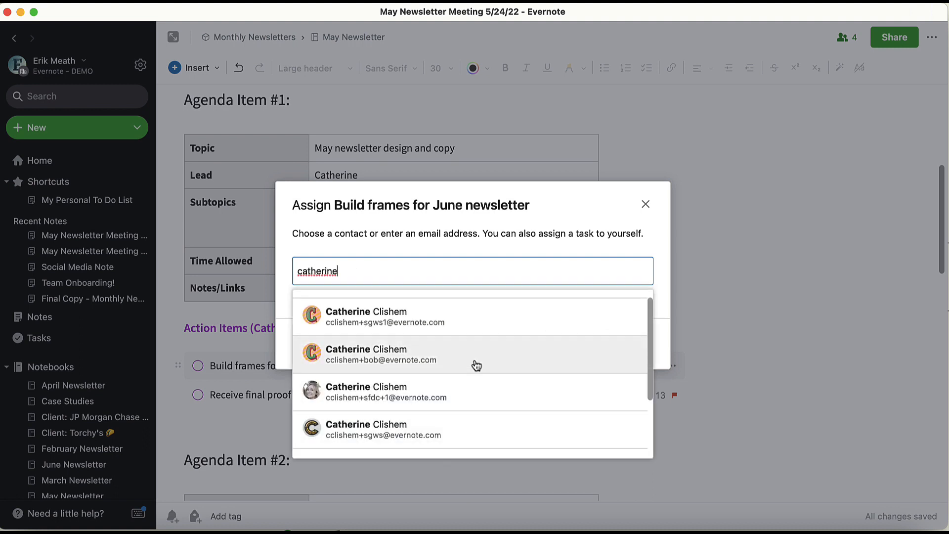
left_click(367, 354)
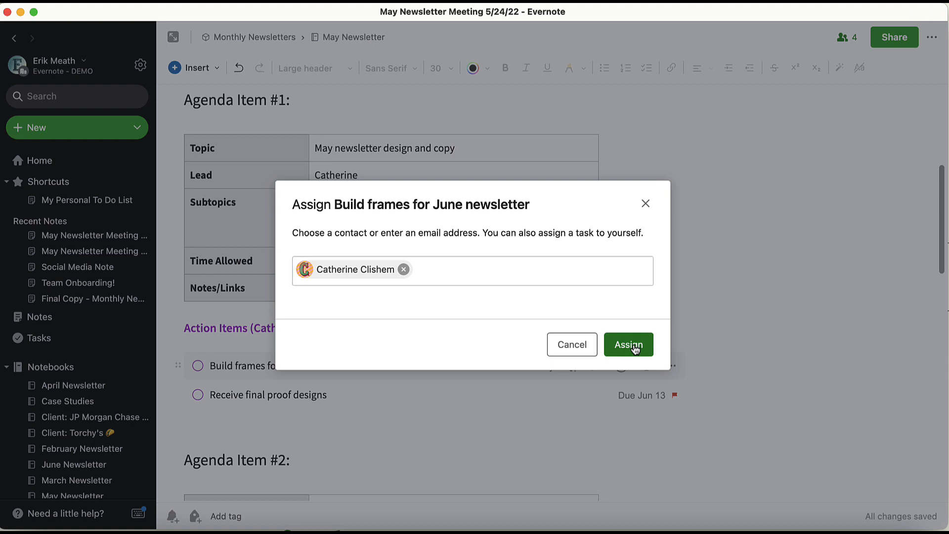
left_click(628, 344)
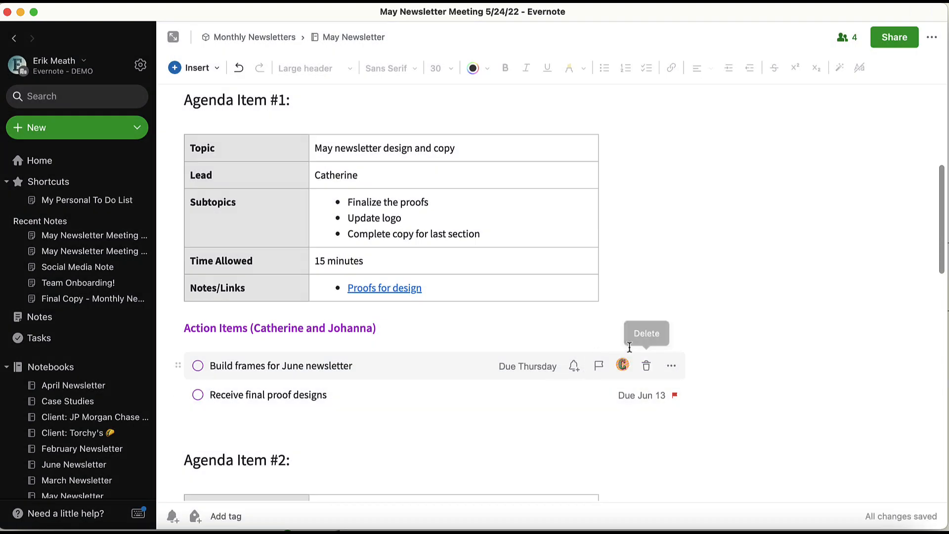
mouse_move(617, 395)
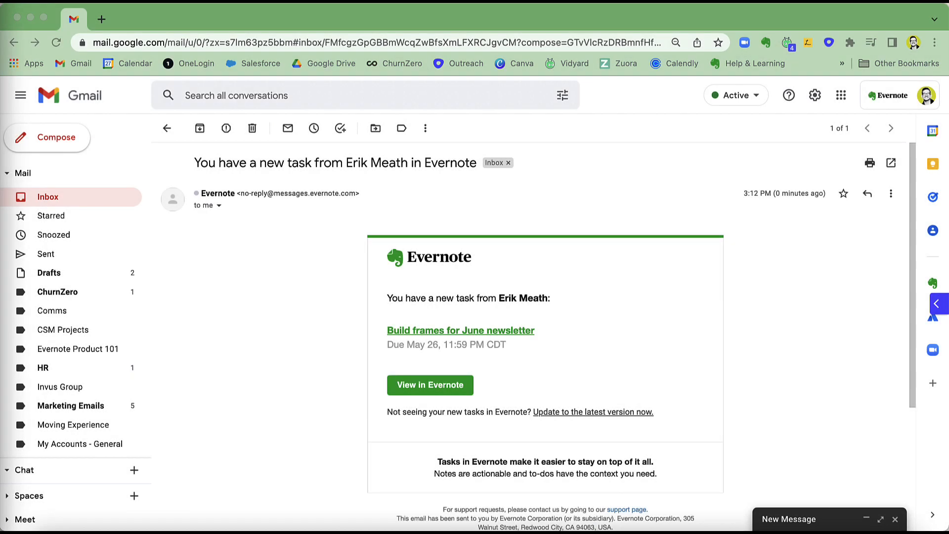
left_click(430, 385)
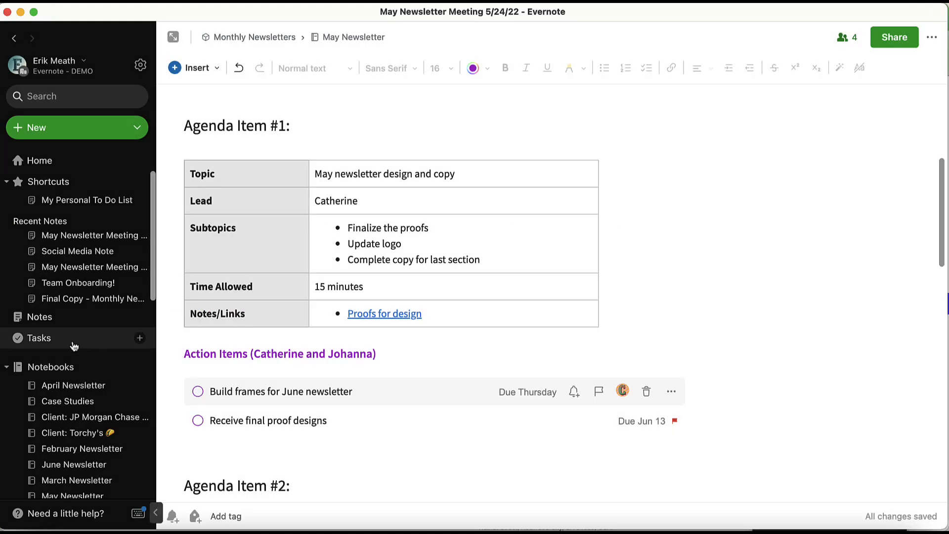
Step: Browse the Tasks overview under My tasks, Due dates and Notes groupings
left_click(38, 338)
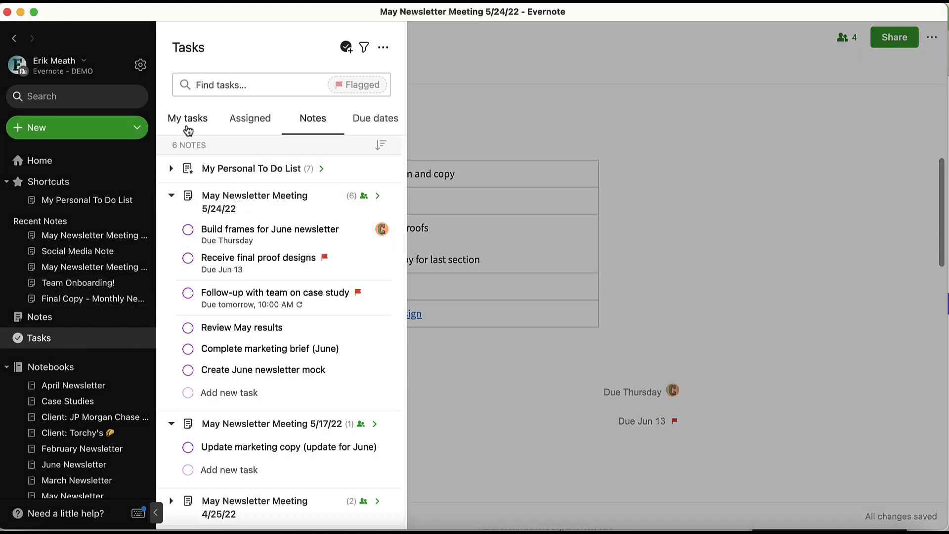
left_click(188, 118)
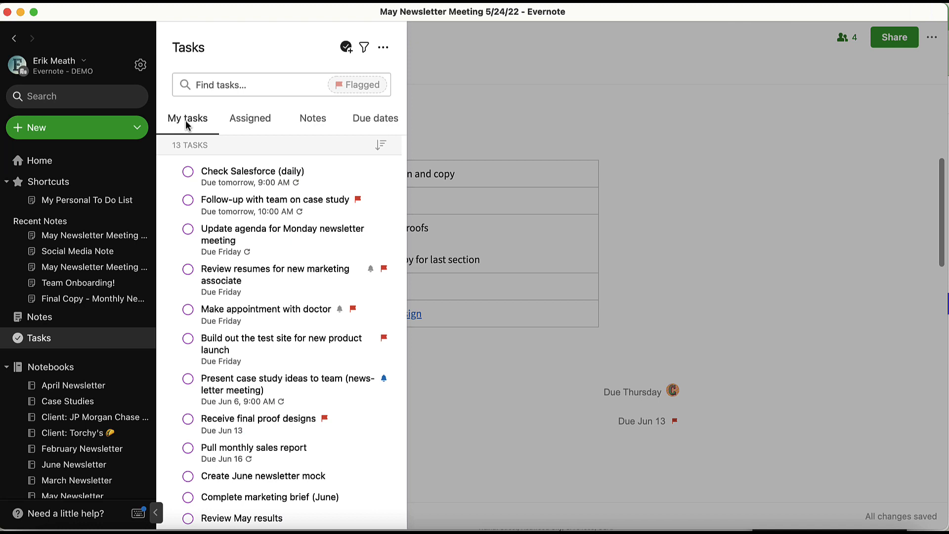
mouse_move(375, 119)
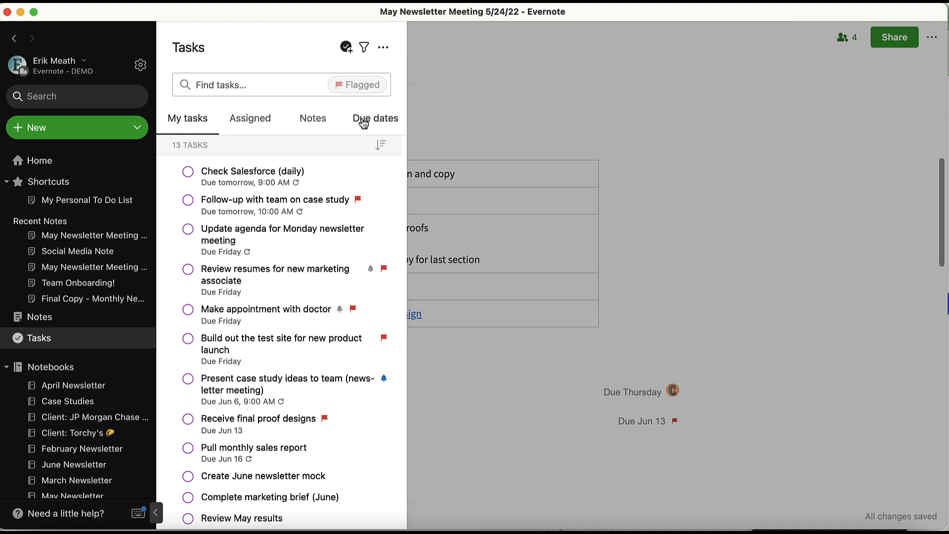
left_click(375, 118)
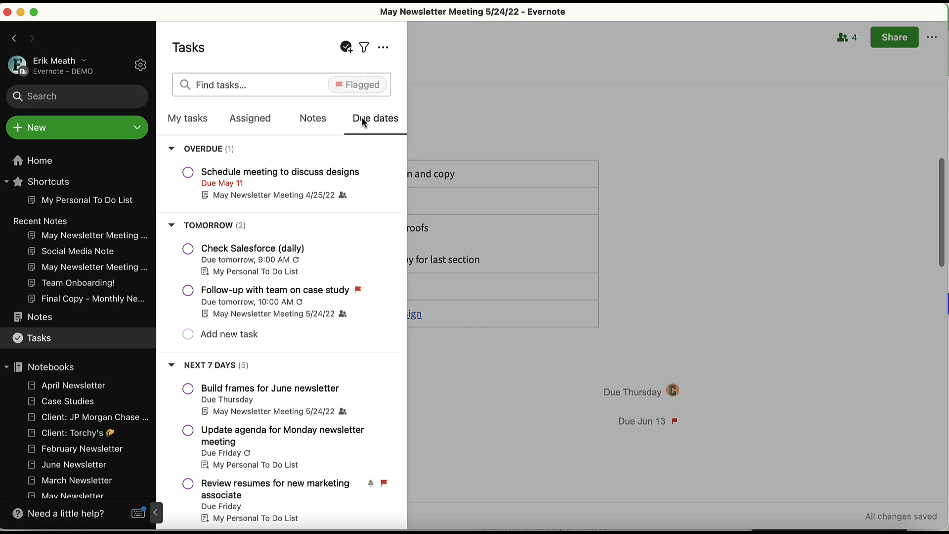
mouse_move(313, 118)
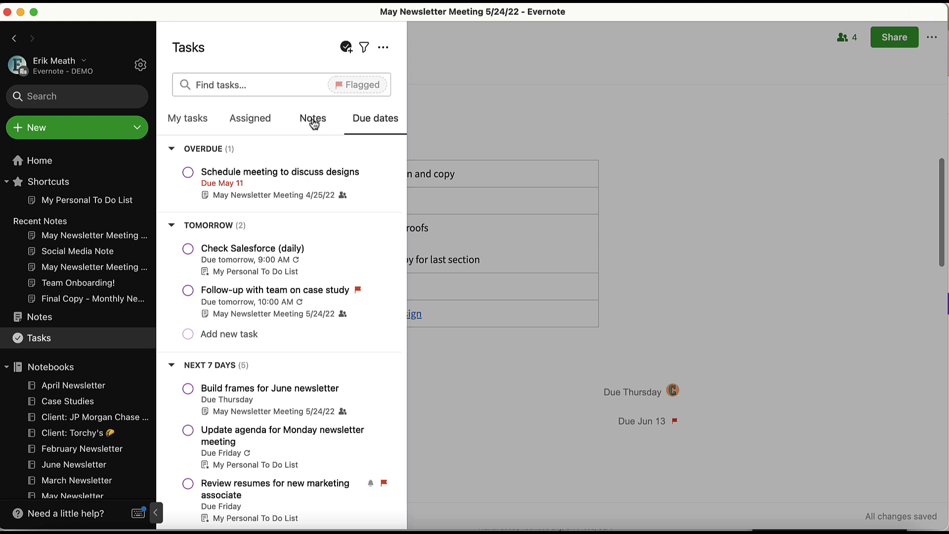
left_click(313, 119)
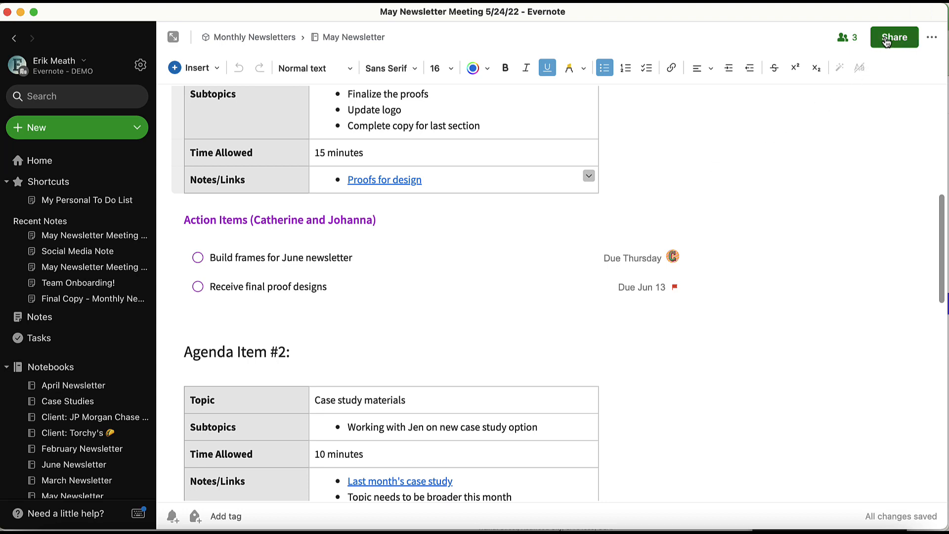
Step: Share the May Newsletter meeting note with Catherine, allowing edit but not invite
left_click(894, 37)
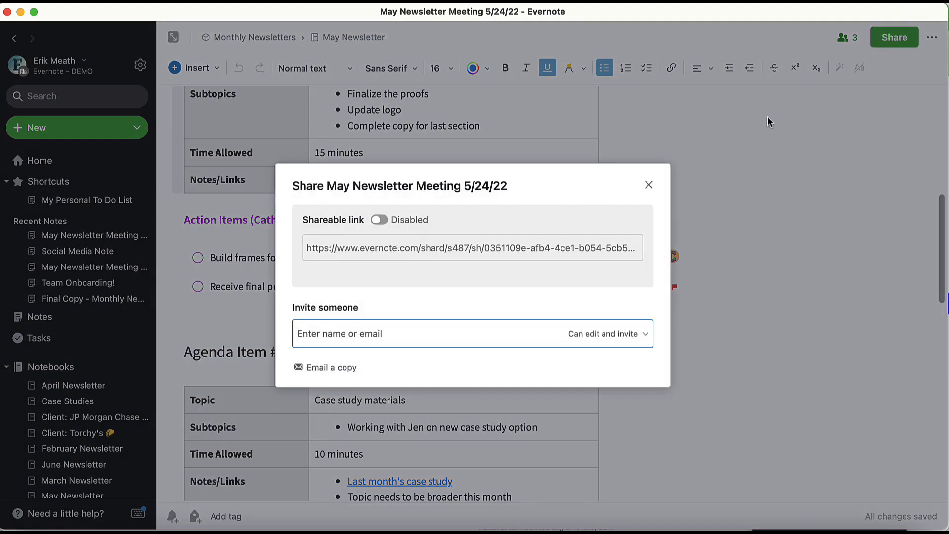
type("catherine")
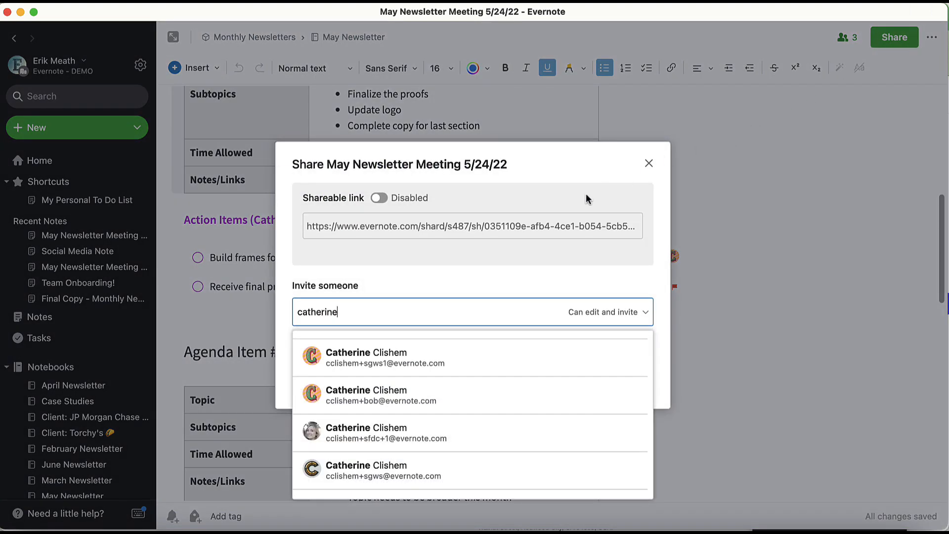
left_click(384, 357)
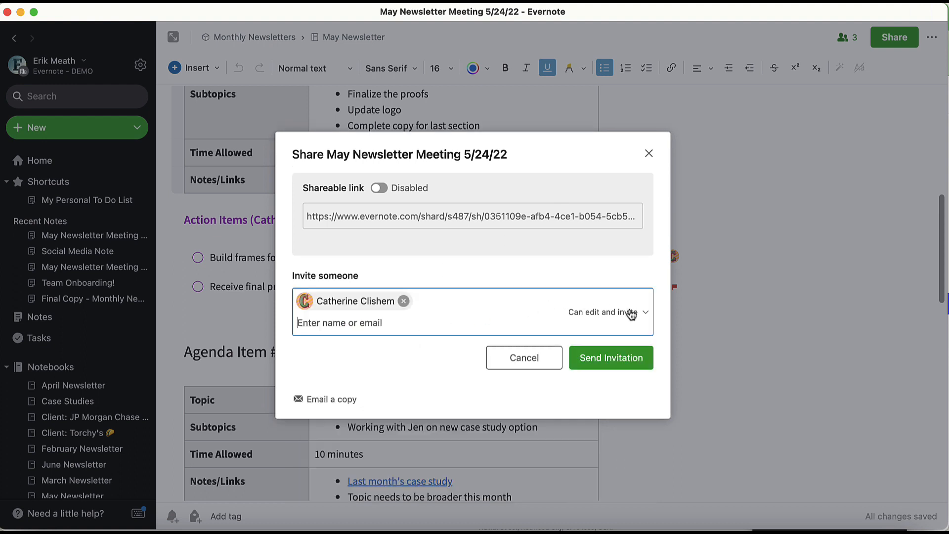
left_click(607, 312)
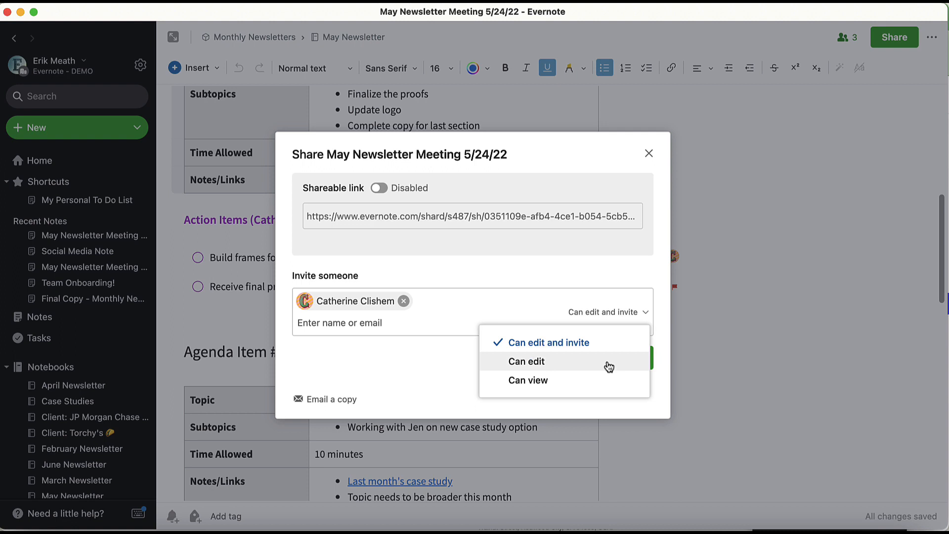
left_click(526, 361)
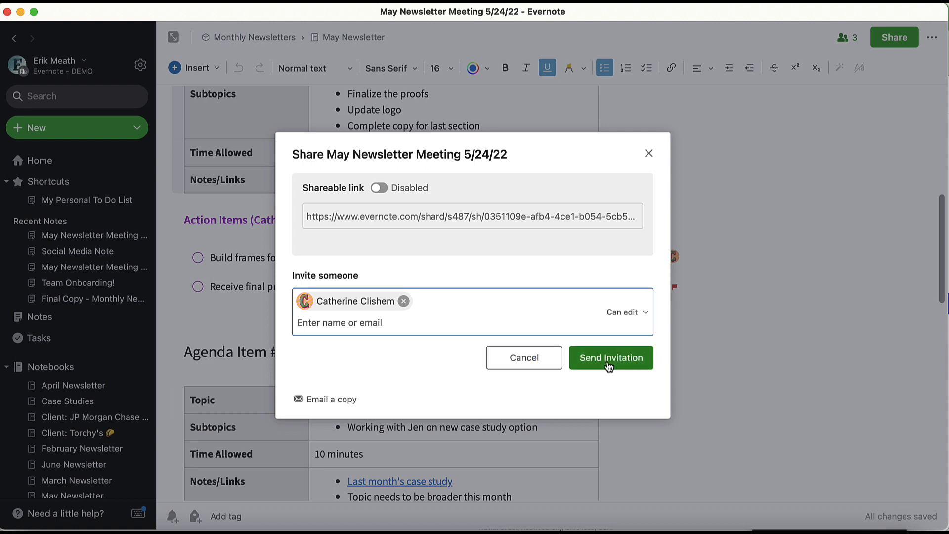
left_click(610, 358)
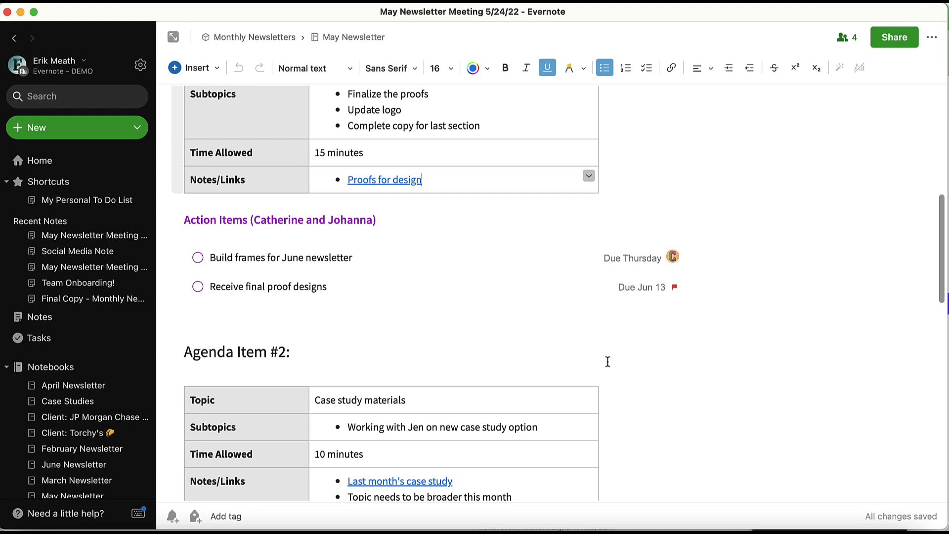
mouse_move(200, 374)
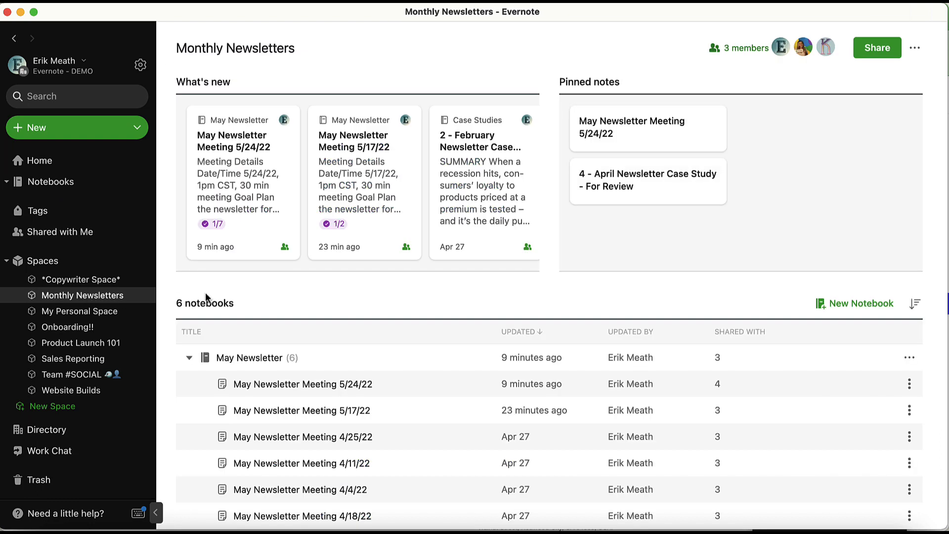
mouse_move(411, 296)
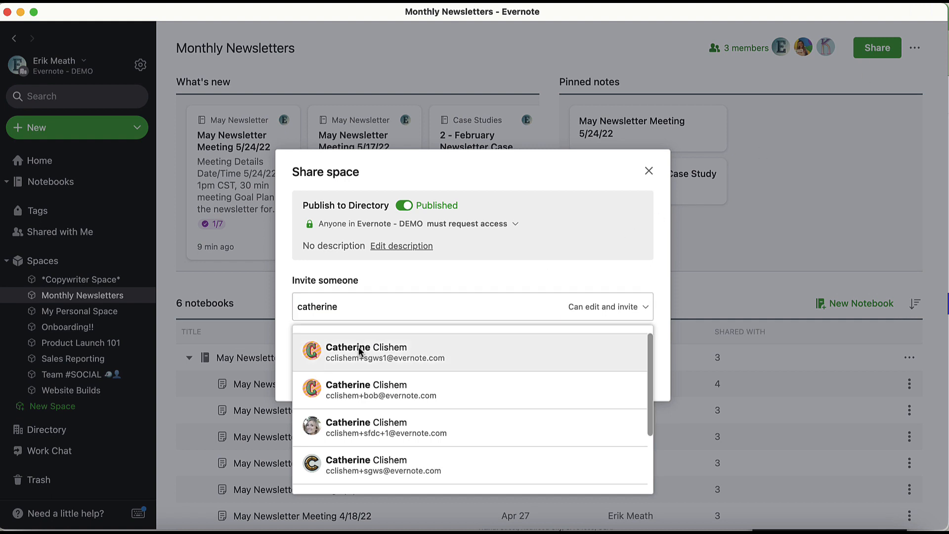
Step: Invite Catherine to the Monthly Newsletters space with edit access but no inviting rights
left_click(366, 352)
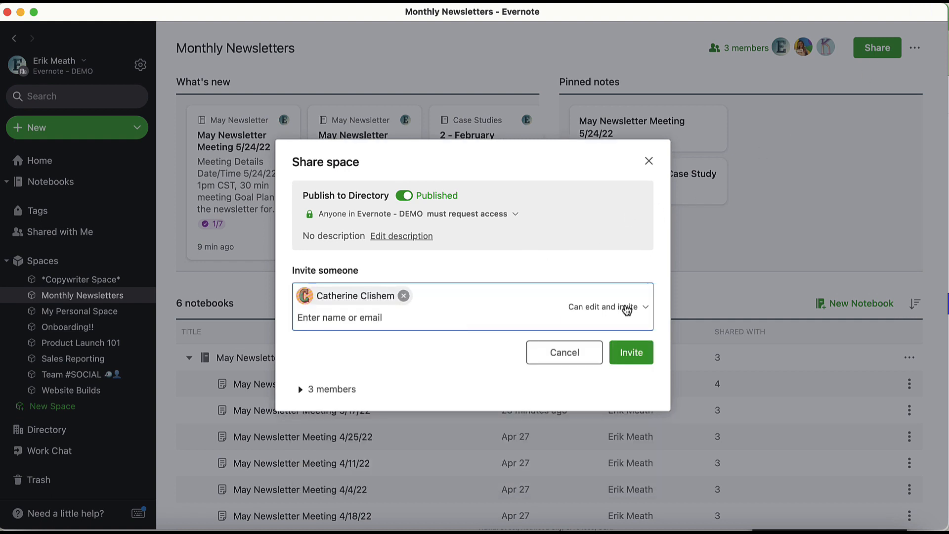
left_click(608, 306)
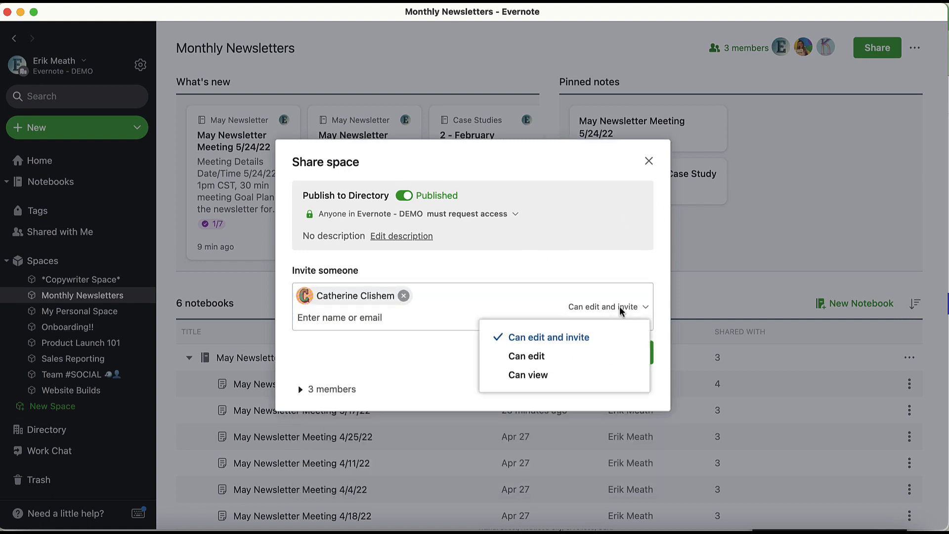
left_click(526, 355)
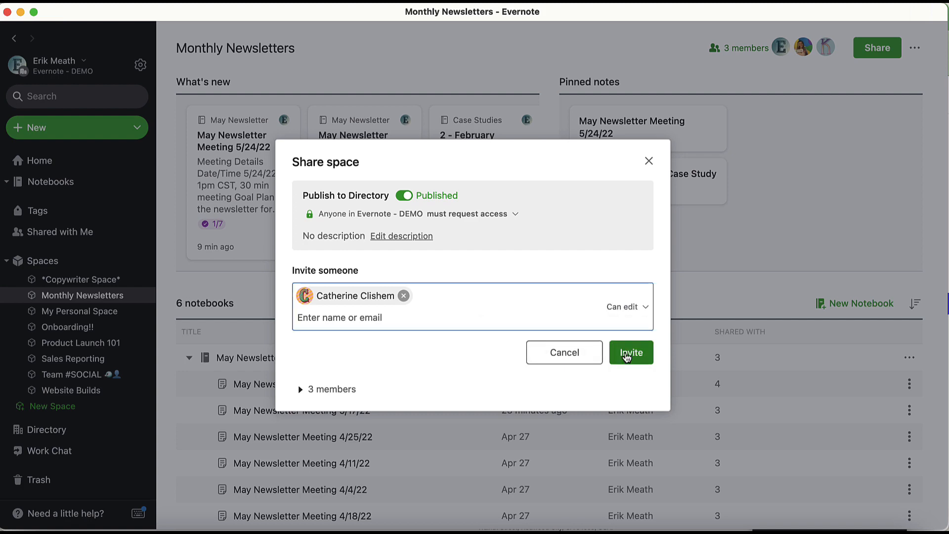
left_click(630, 353)
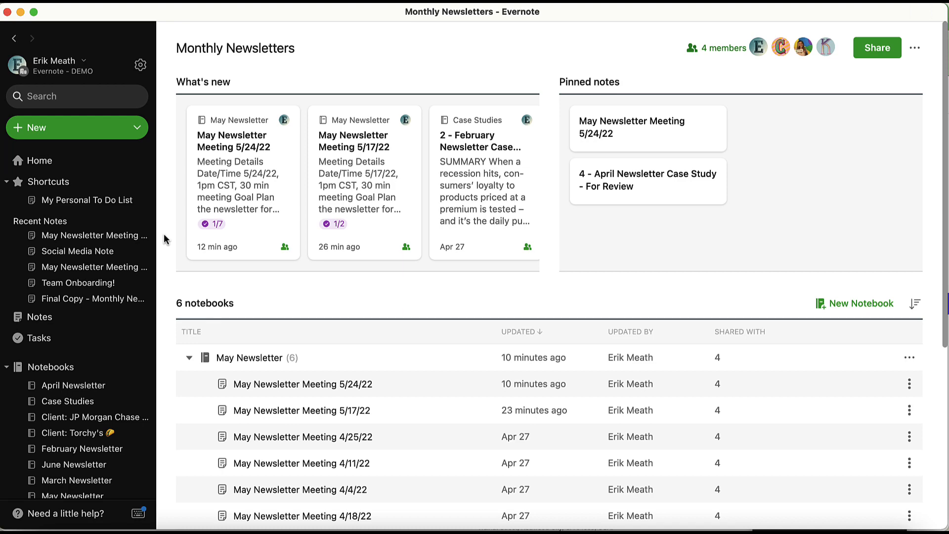
mouse_move(81, 345)
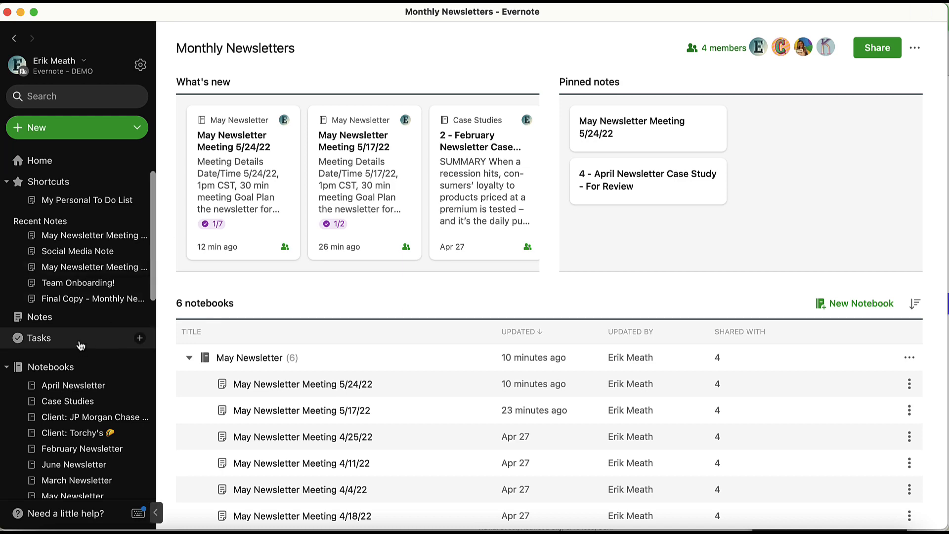
Step: Open the Tasks overview and switch to the Assigned tab, then another tab
left_click(39, 338)
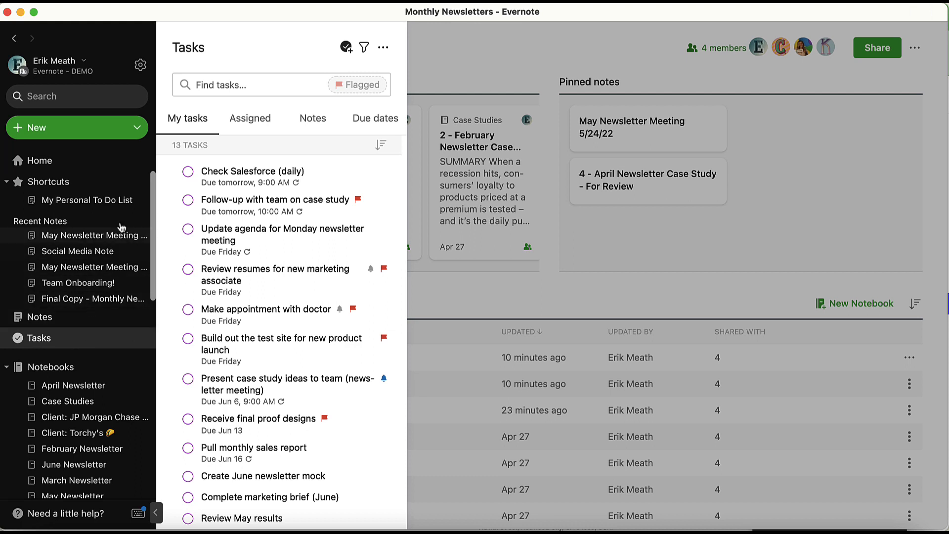
mouse_move(184, 123)
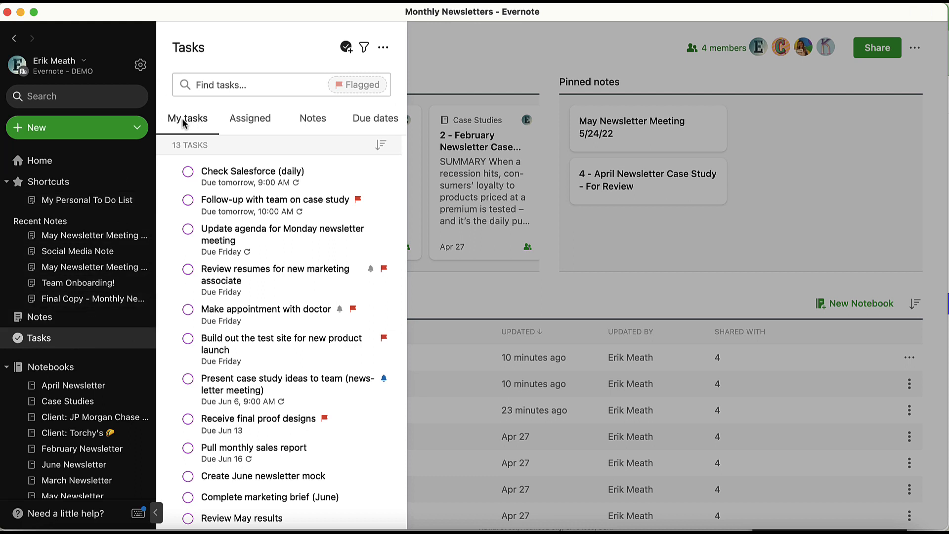
left_click(249, 119)
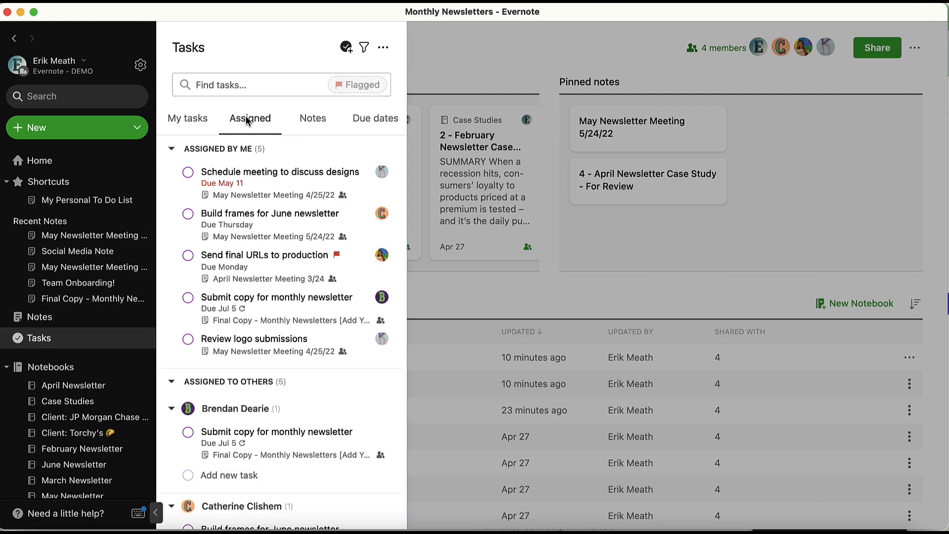
left_click(375, 118)
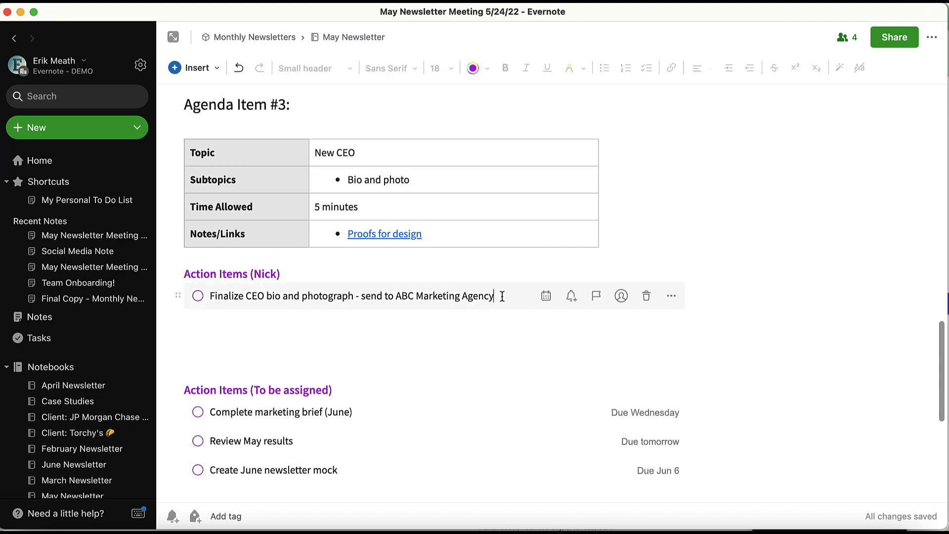
left_click(620, 296)
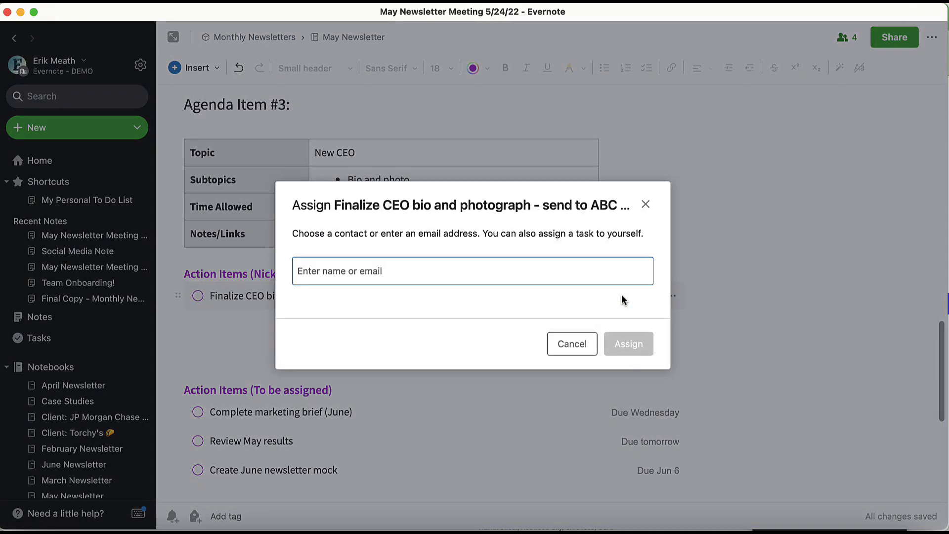
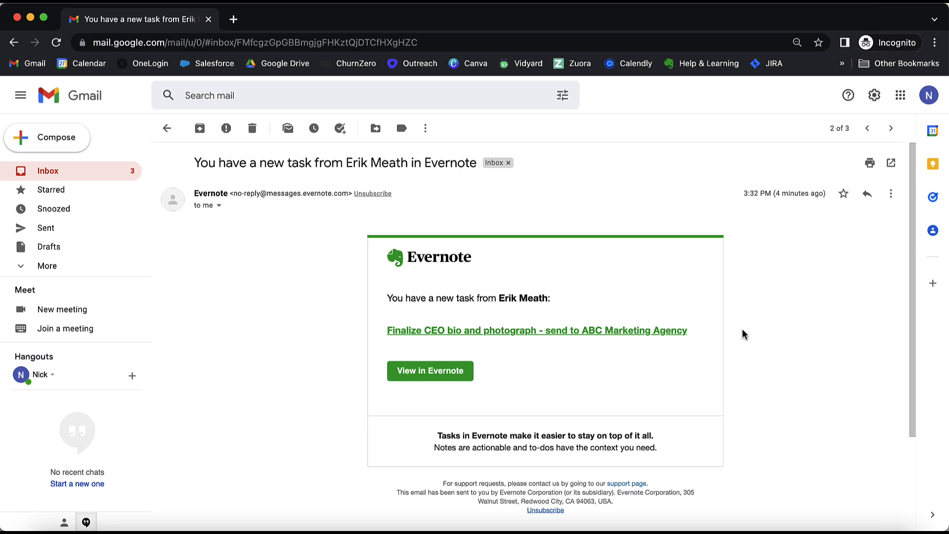
left_click(536, 330)
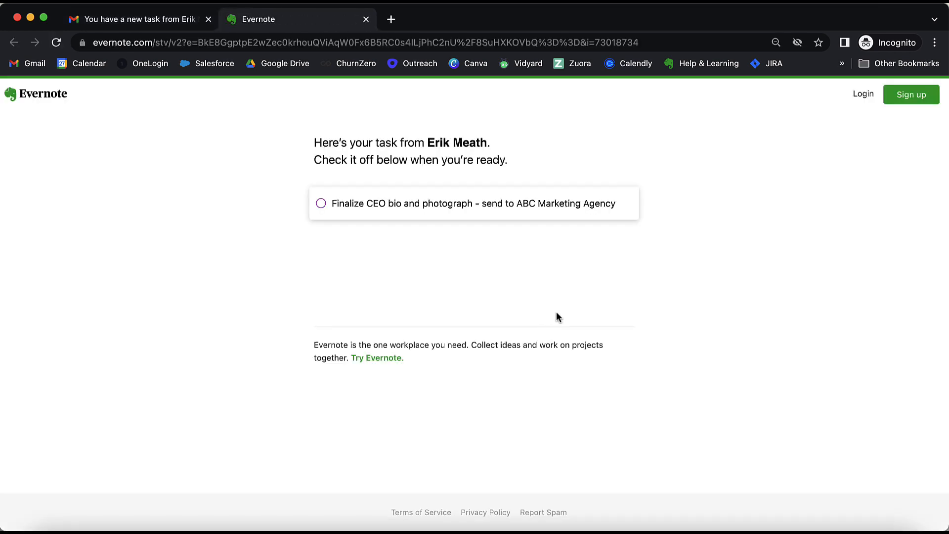
mouse_move(534, 243)
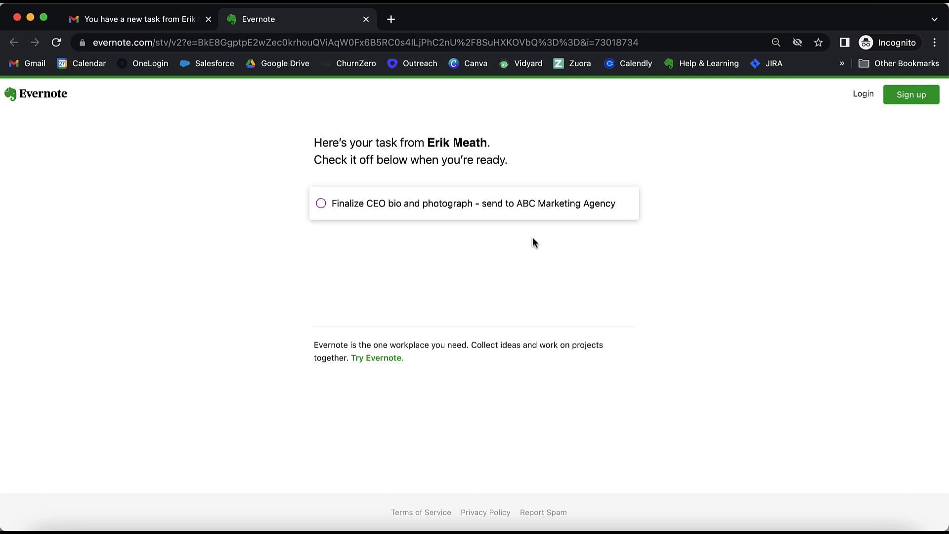
mouse_move(322, 211)
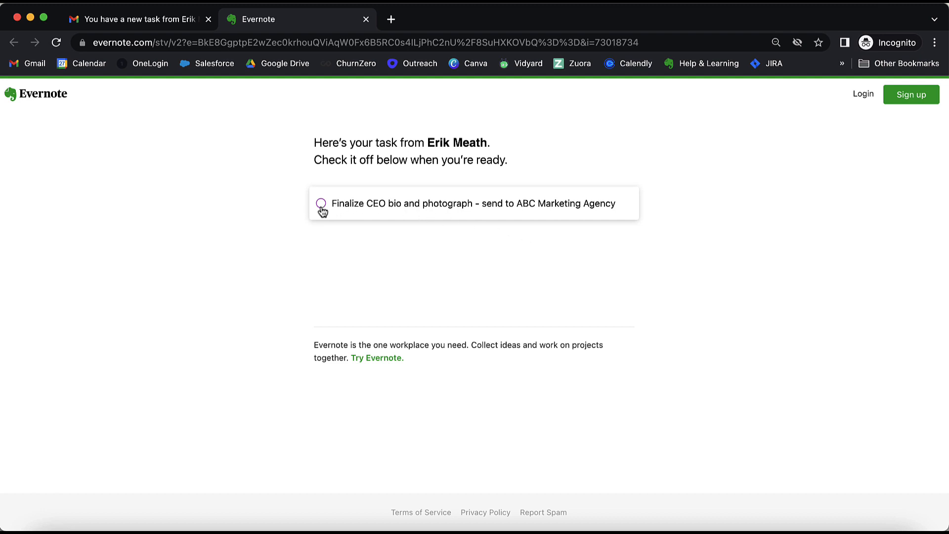
Step: Check off the 'Finalize CEO bio and photograph' task on the web task page
left_click(322, 203)
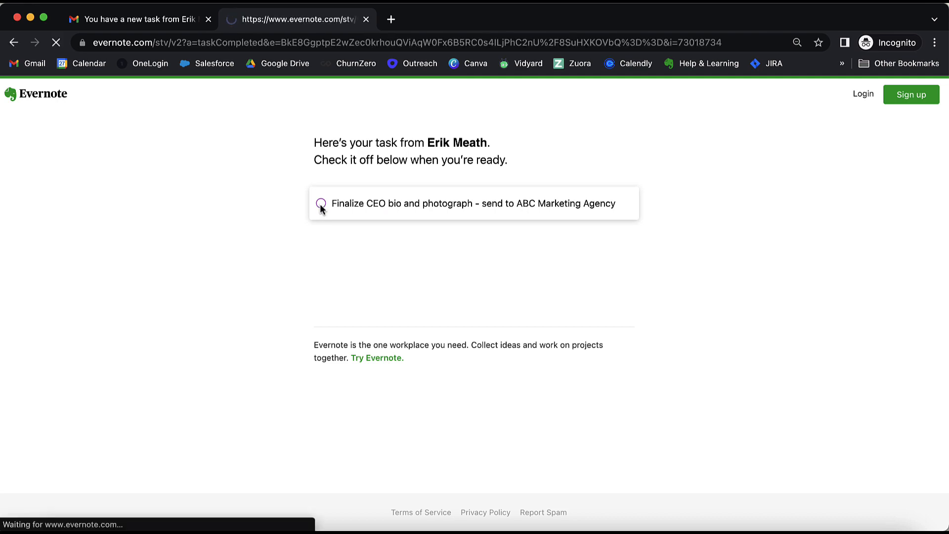